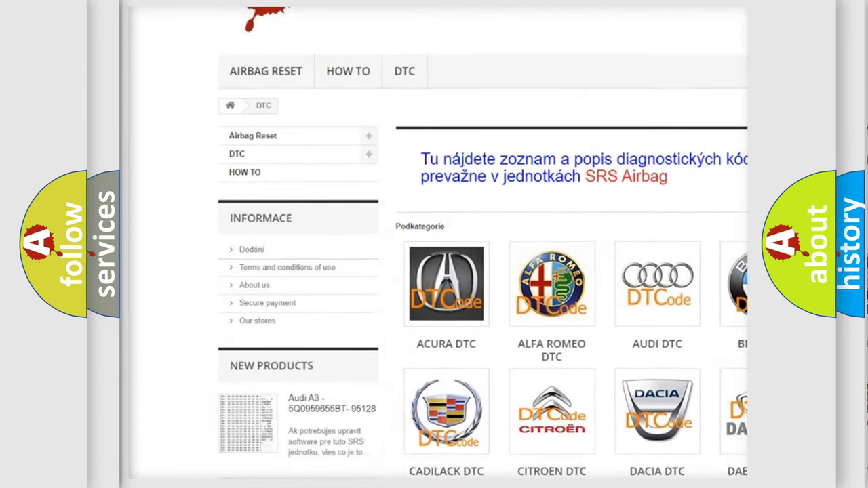
scroll(down, 3)
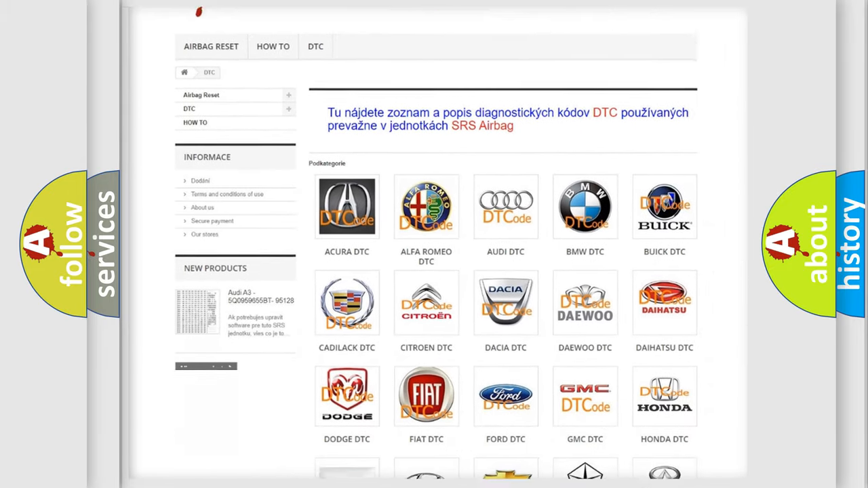
scroll(down, 3)
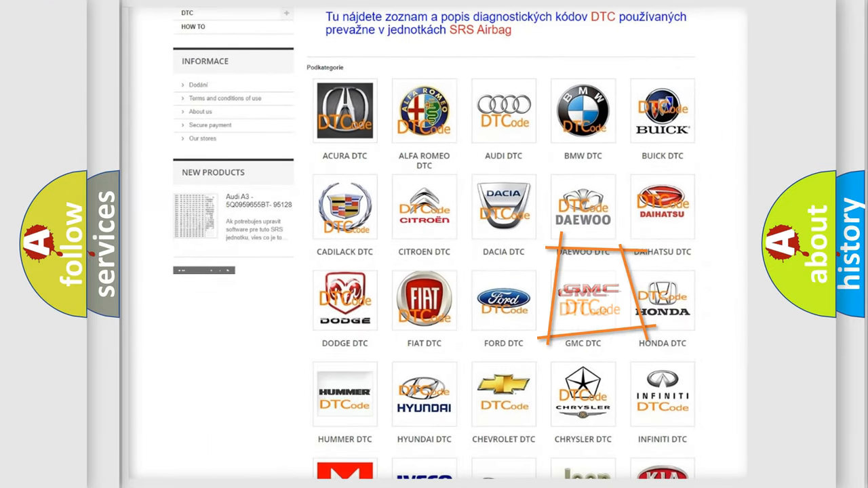